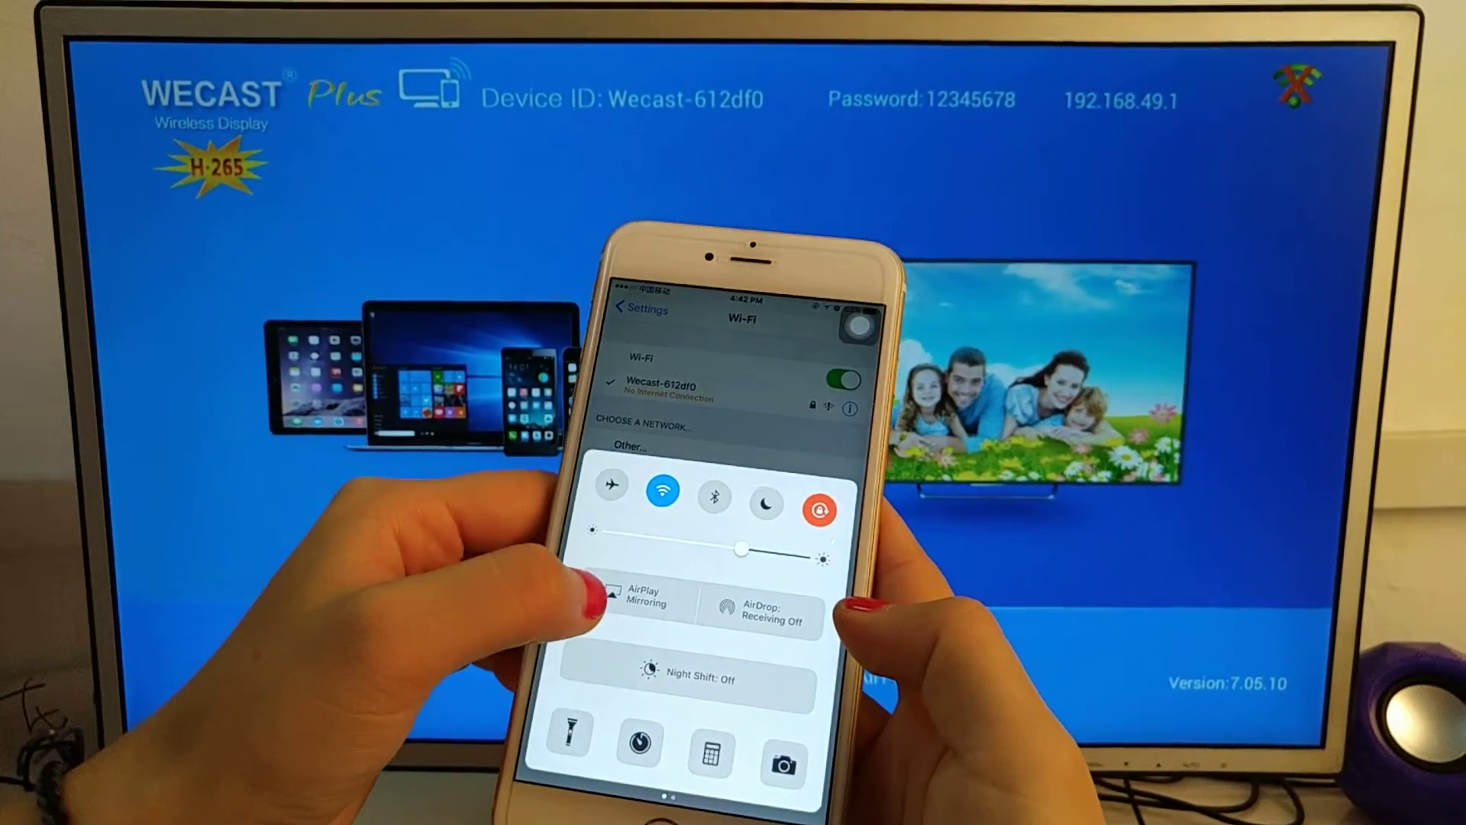
Step: Choose the Wecast device as the AirPlay Mirroring target so the iPhone screen shows on the TV
click(640, 603)
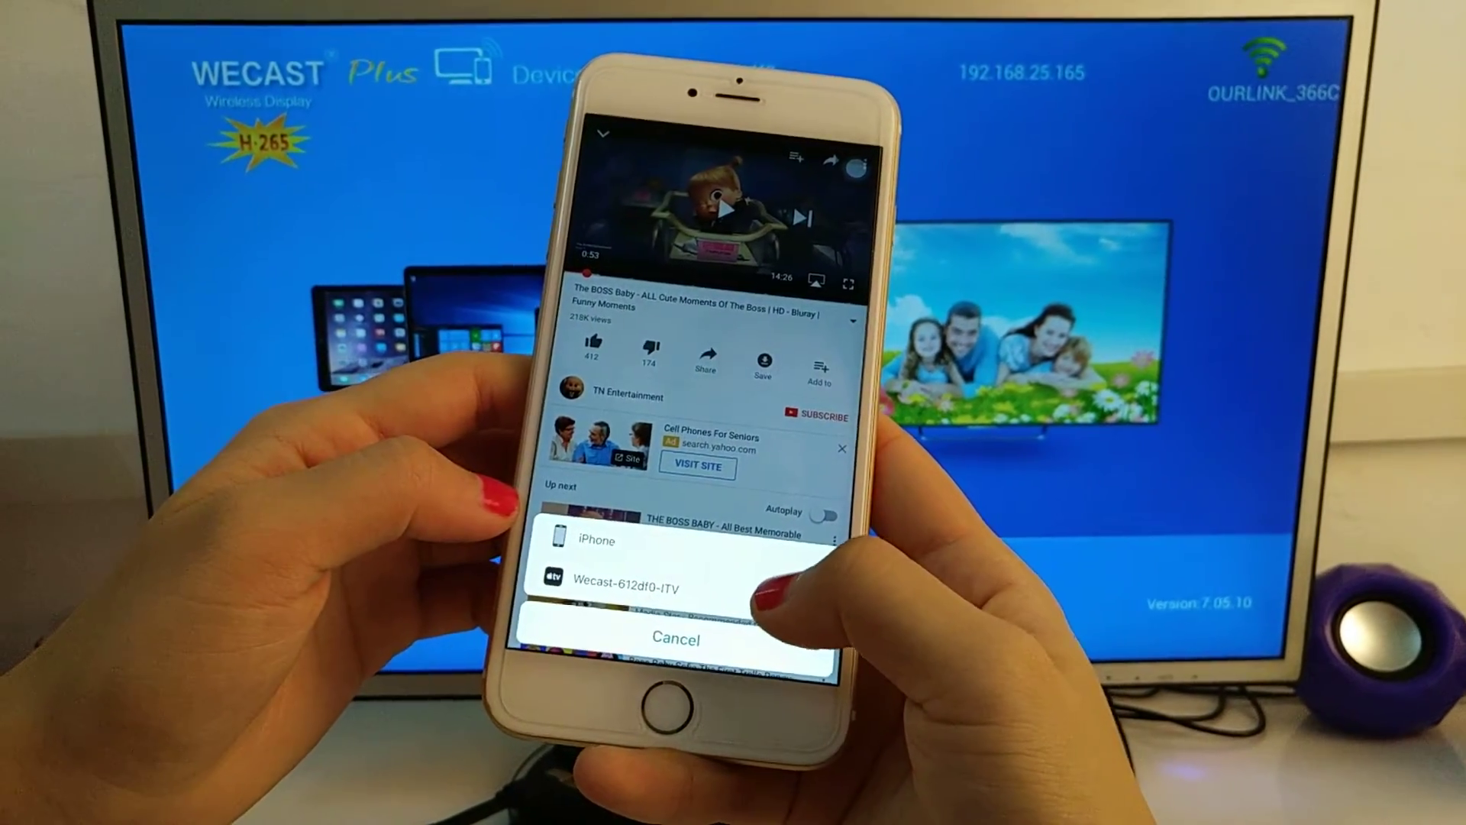
Step: Select Wecast-612df0-ITV as YouTube's AirPlay target so the Boss Baby video plays on the TV
click(673, 579)
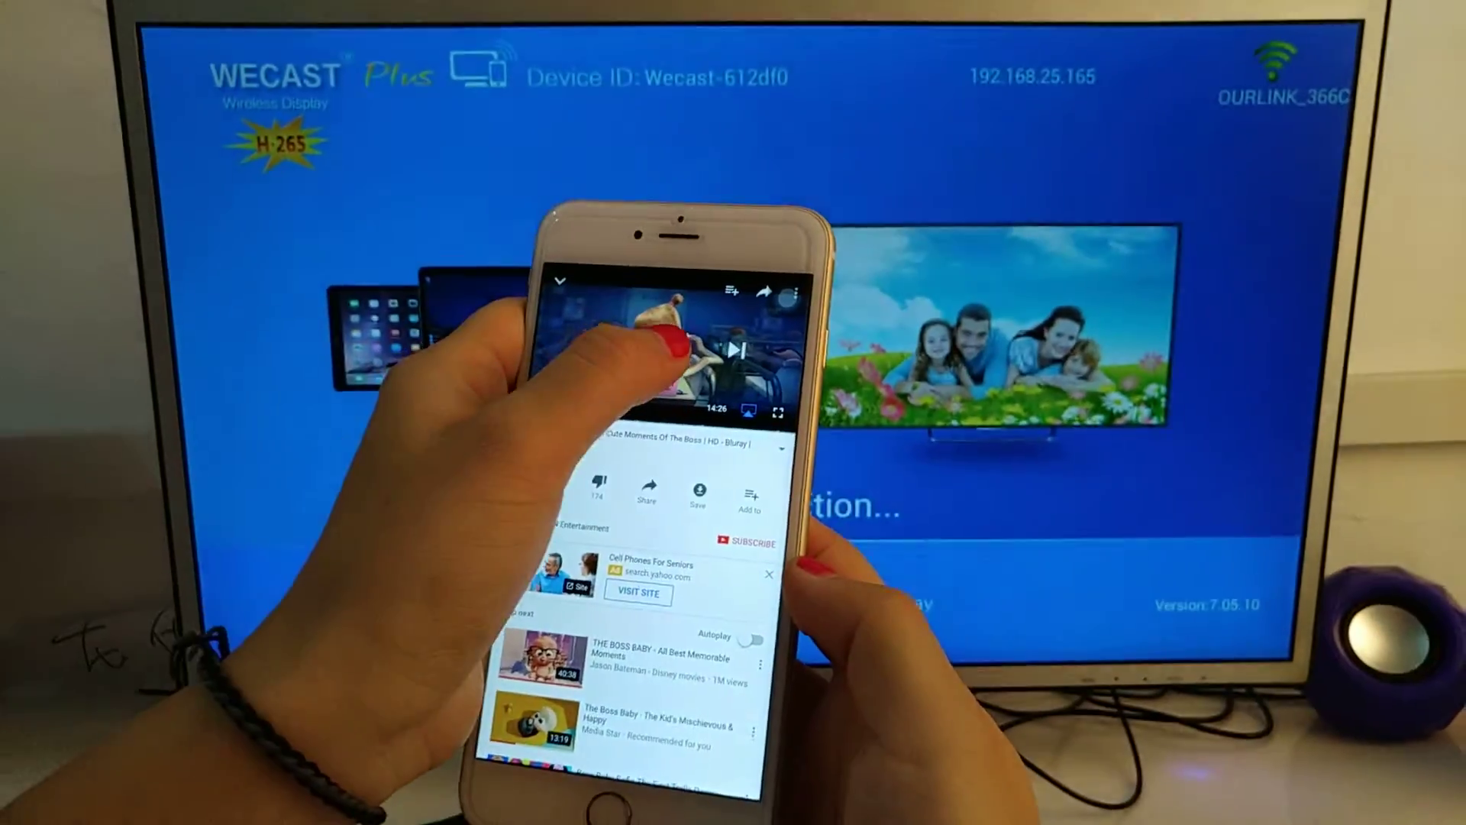